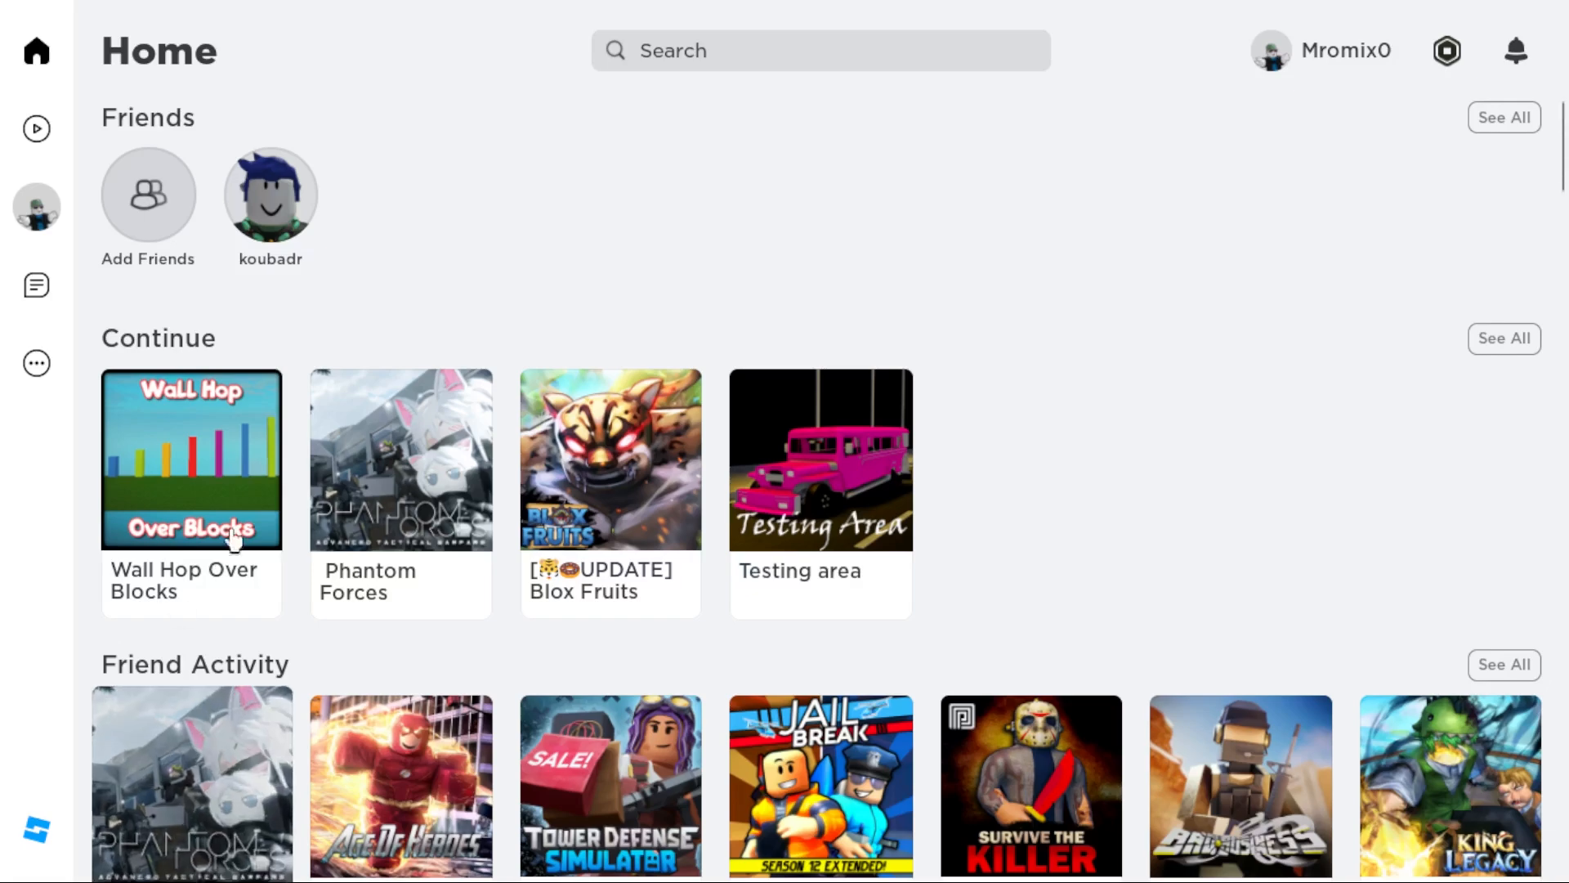
Join Wall Hop Over Blocks from the Continue row on the Home page
left_click(191, 459)
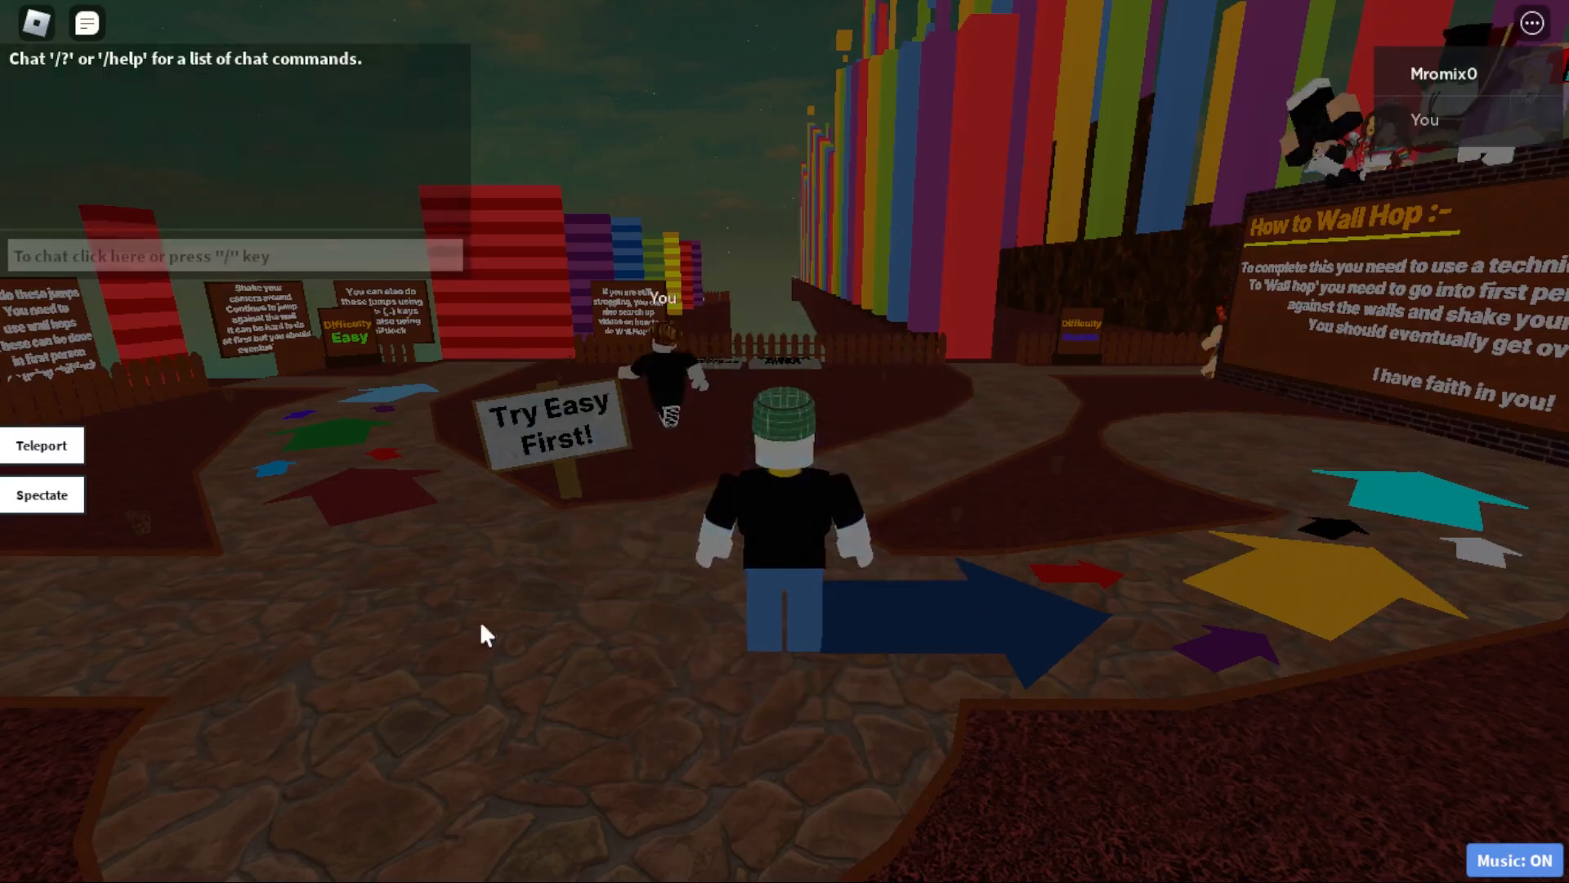
In the Esc menu Settings, set Graphics Mode to Manual at maximum quality, then leave
key("Escape")
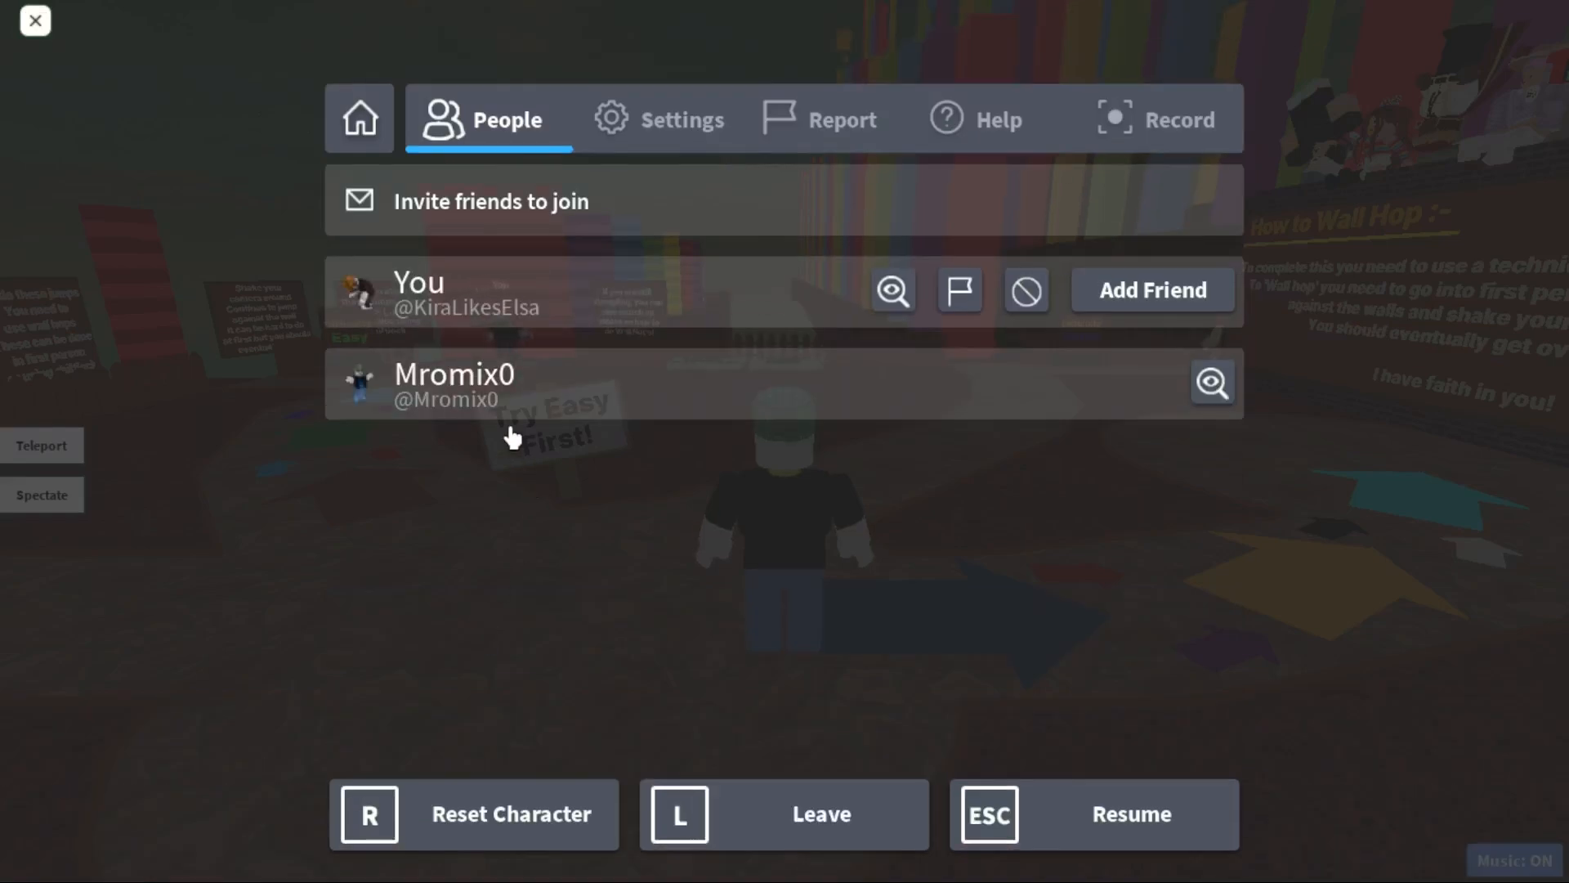
left_click(659, 117)
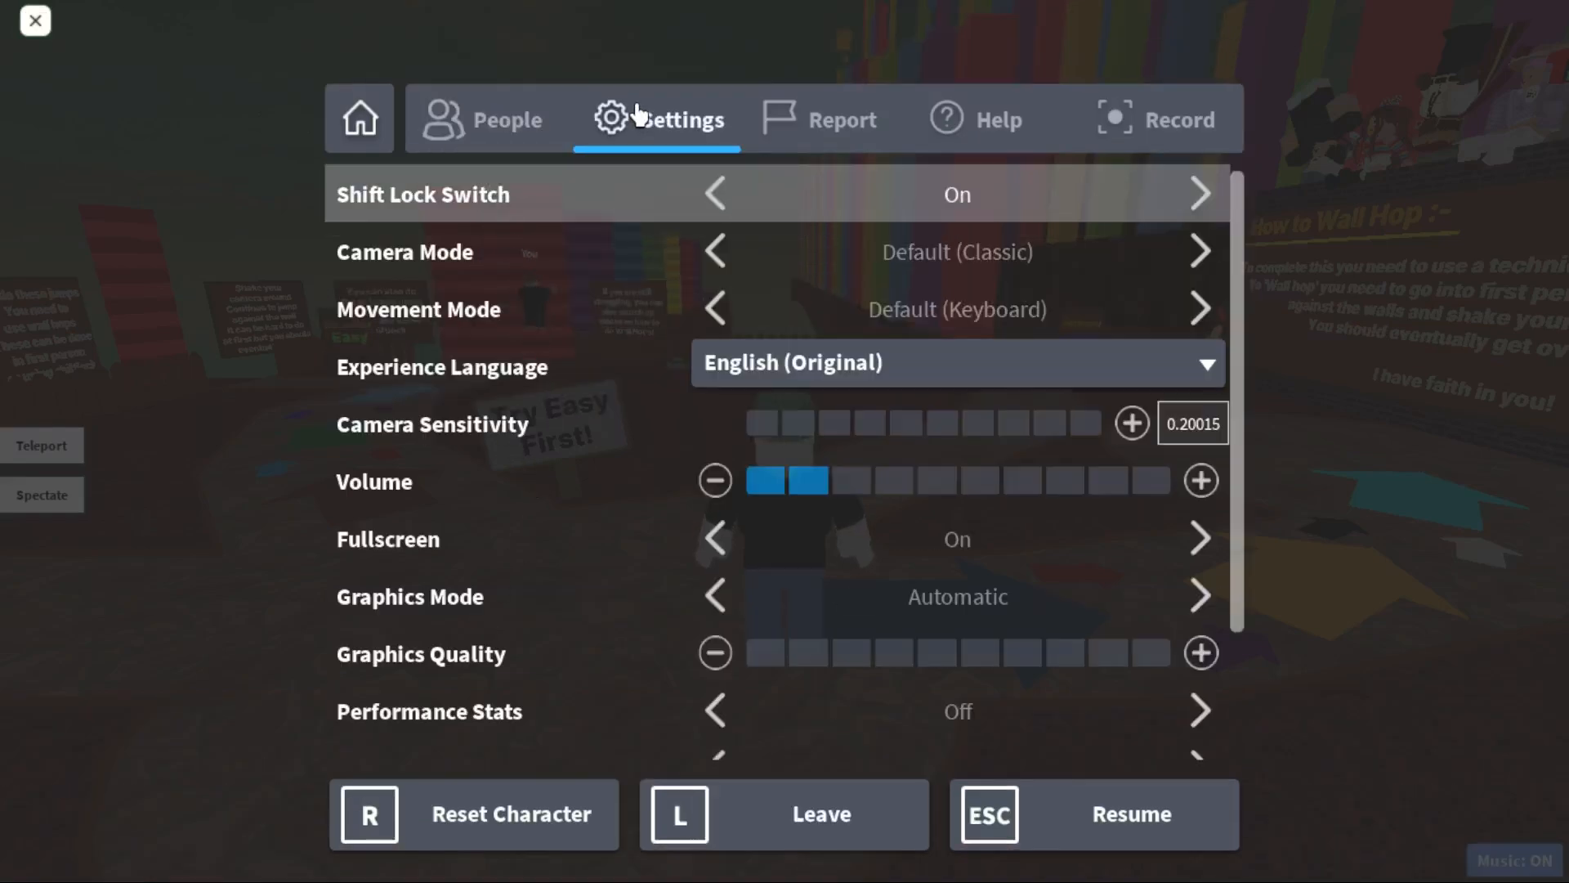
scroll("down", 3)
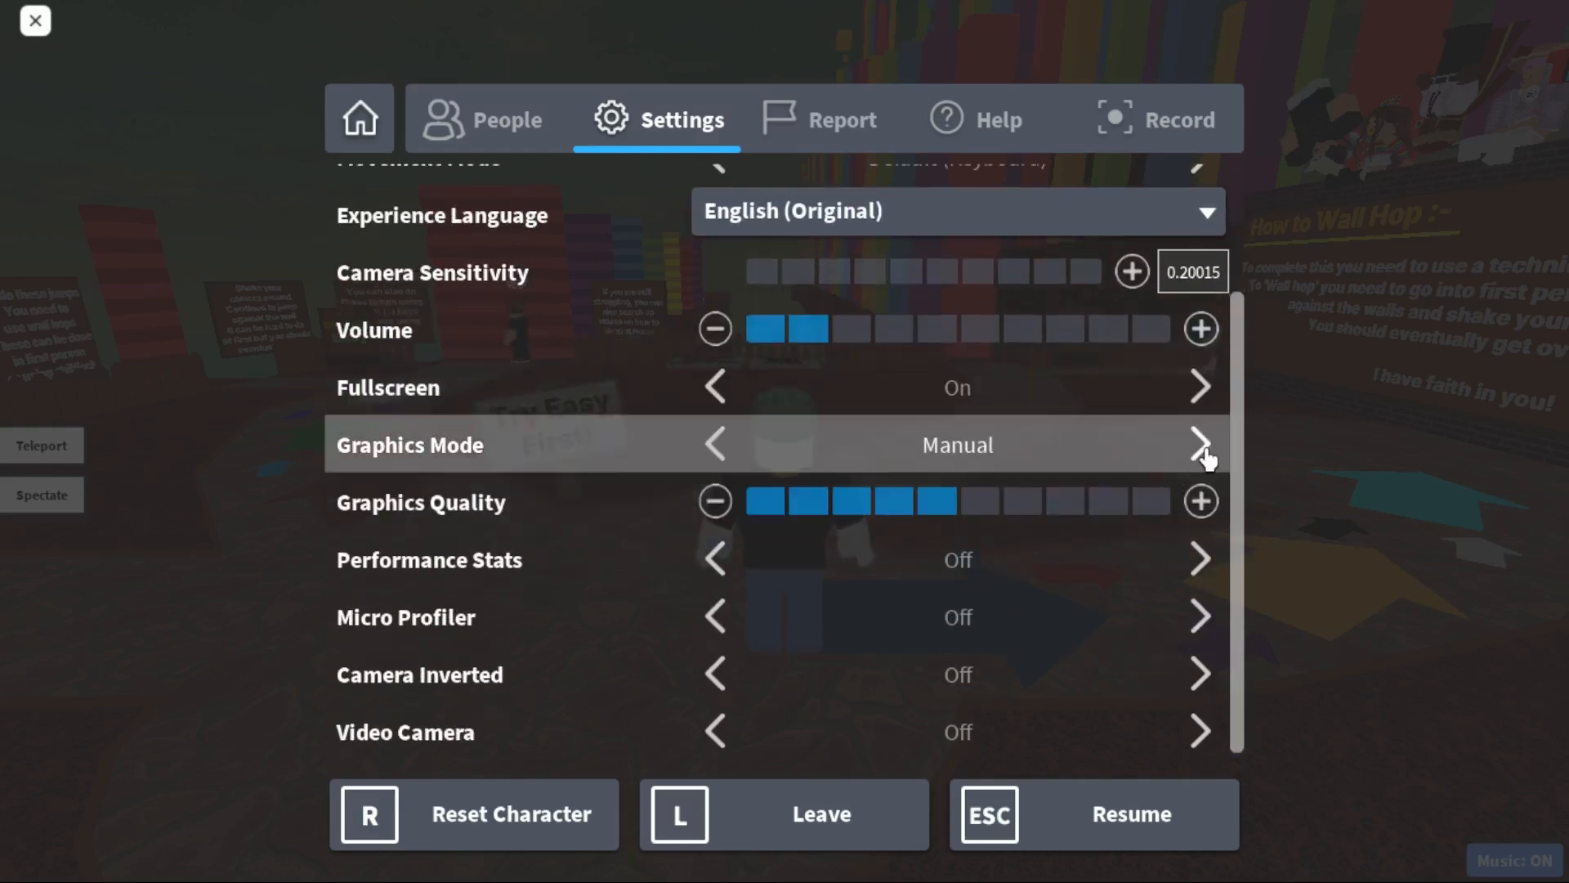
left_click(1200, 501)
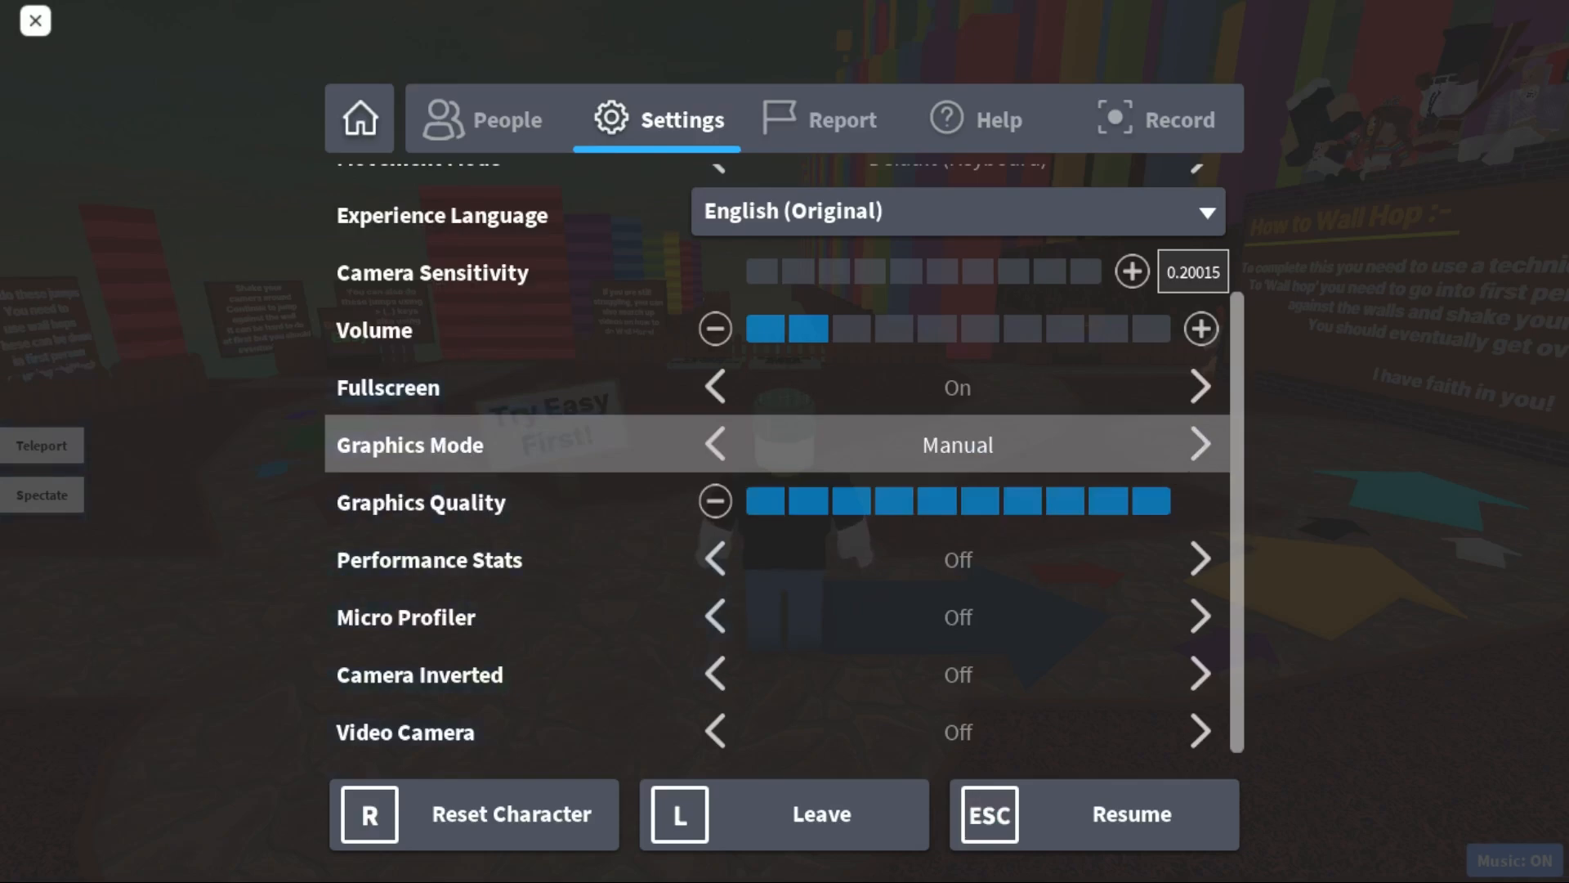
left_click(784, 814)
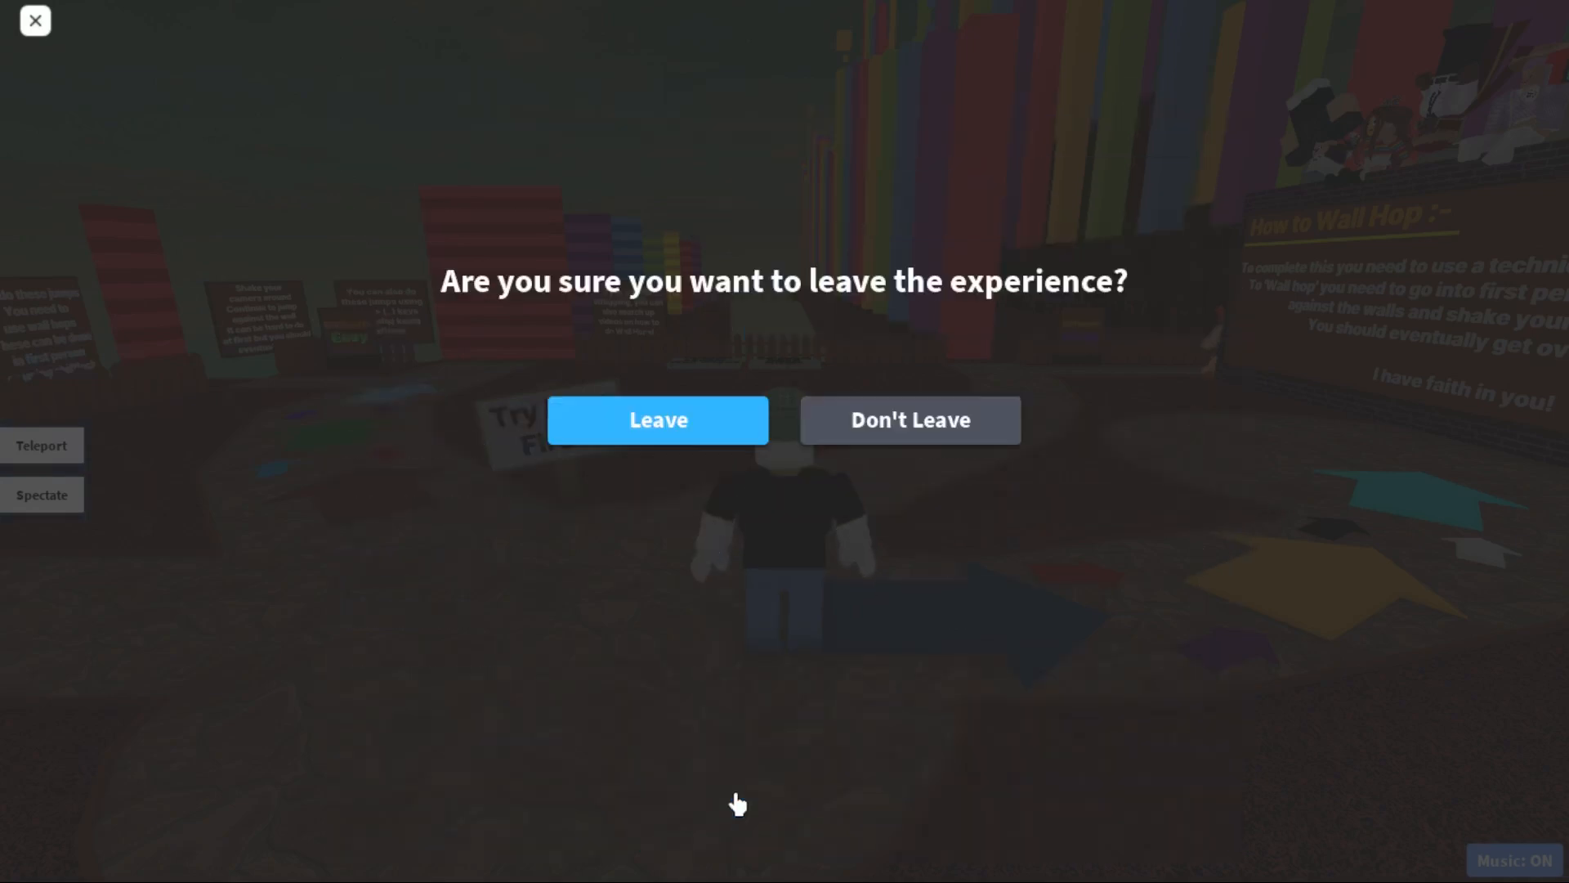
left_click(657, 419)
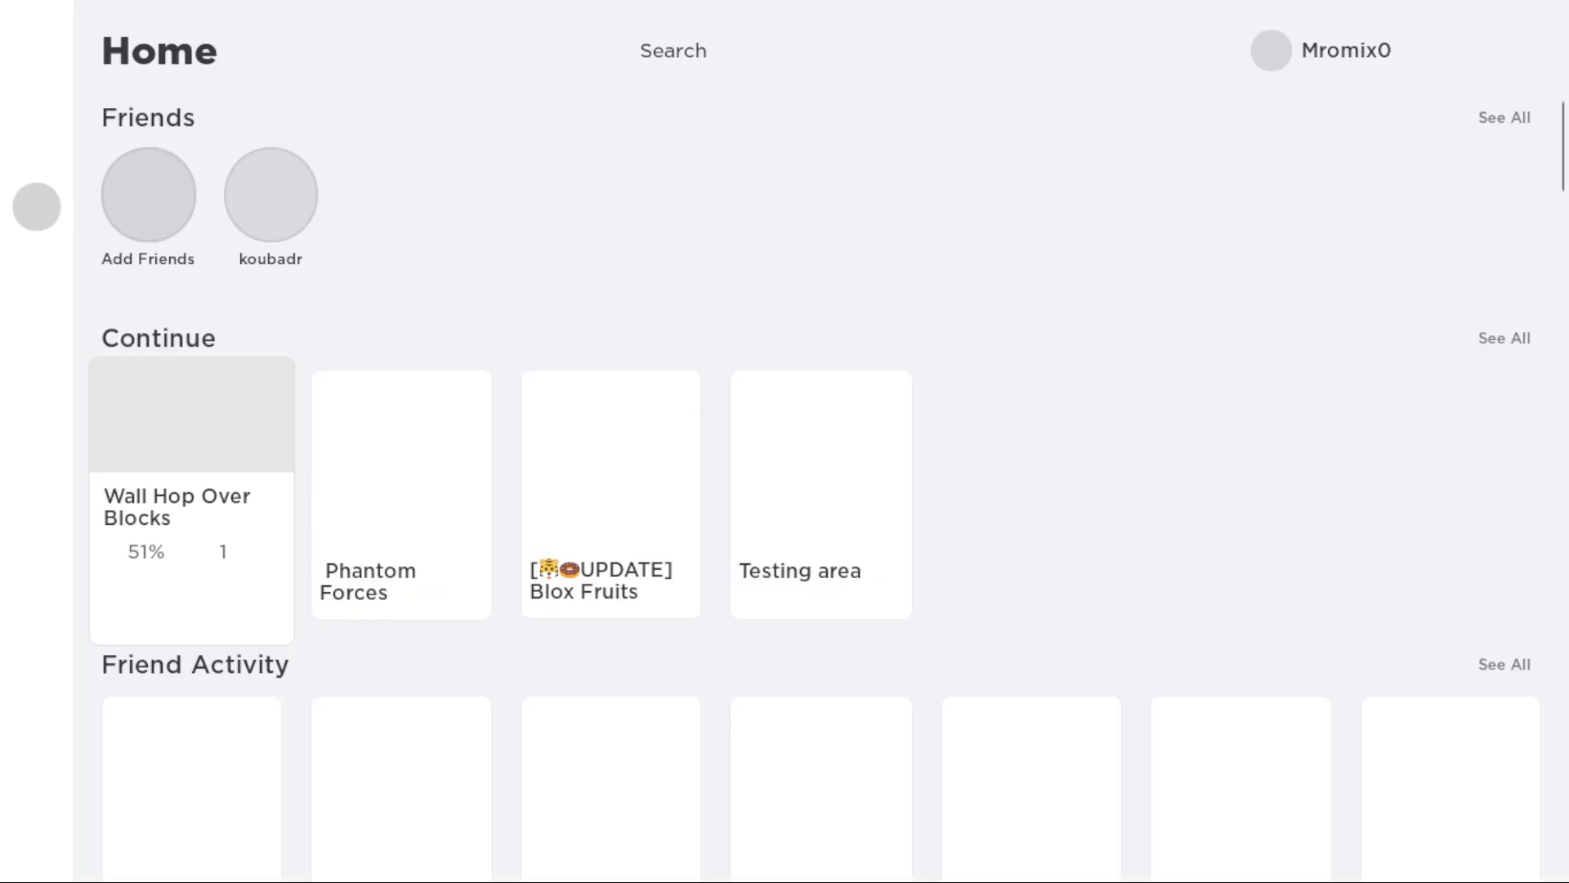